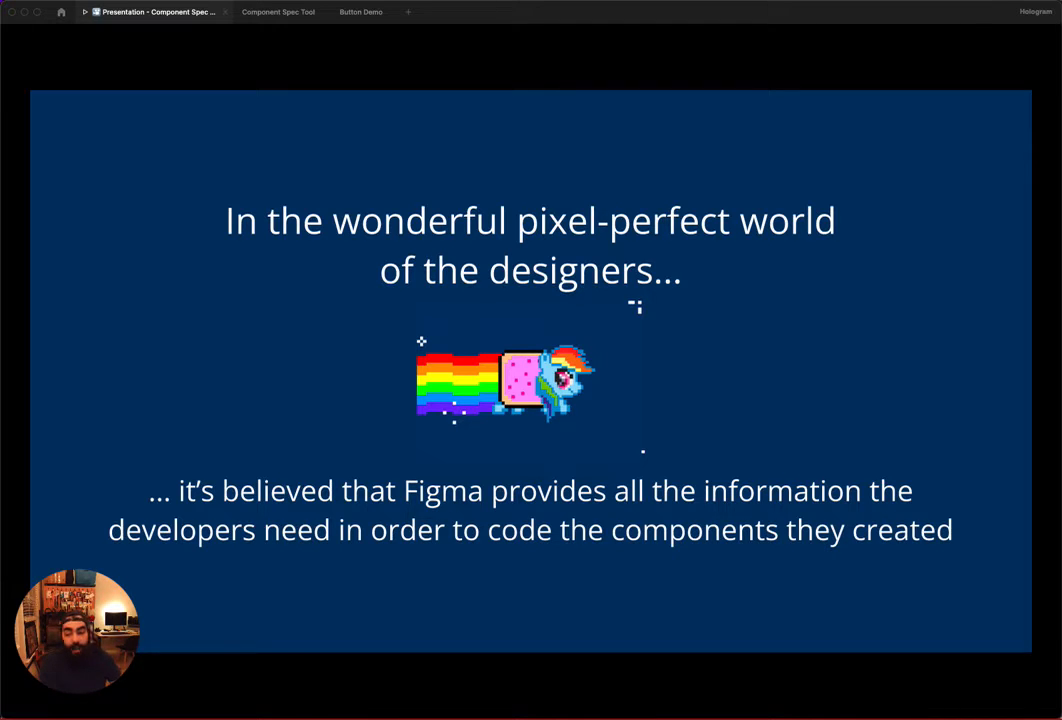
# Step: Advance the presentation to the 'Demo – Component Spec Tool' slide
pyautogui.press('Right')
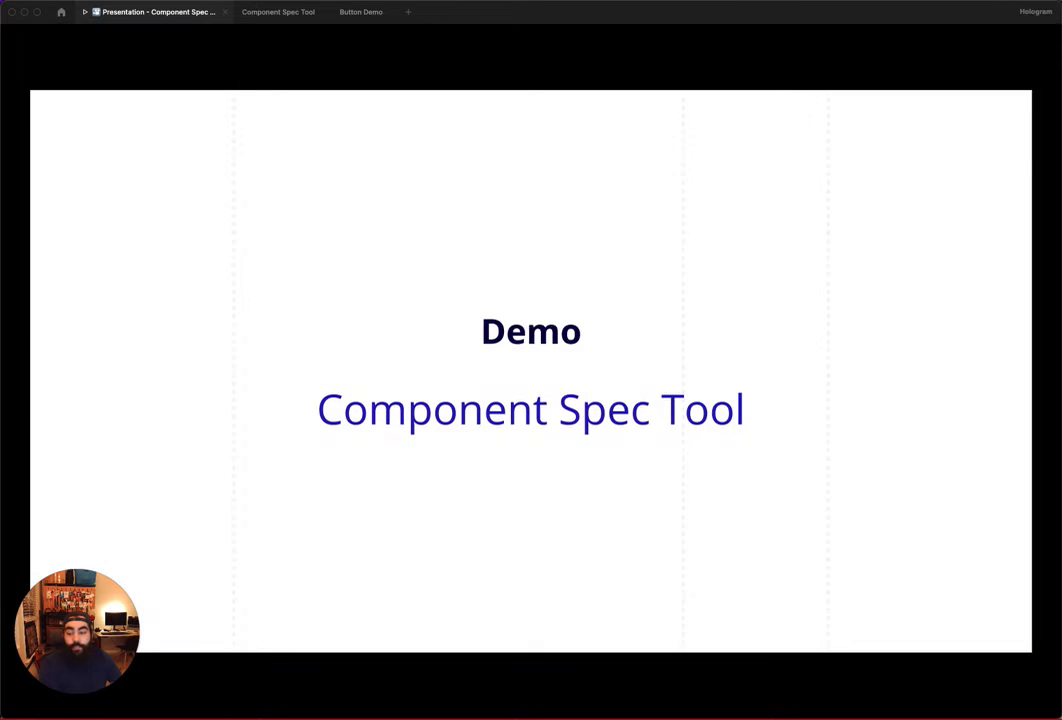
pyautogui.moveTo(32, 296)
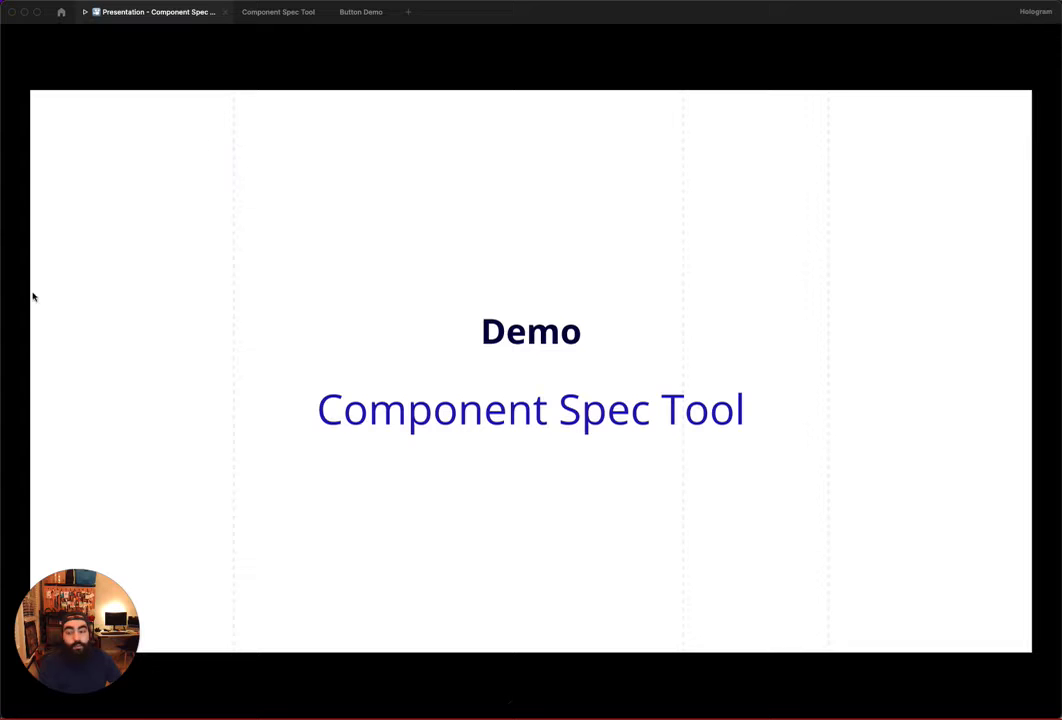
# Step: Switch to the Component Spec Tool file and view its Spec Pages and Annotation Tools pages
pyautogui.click(278, 12)
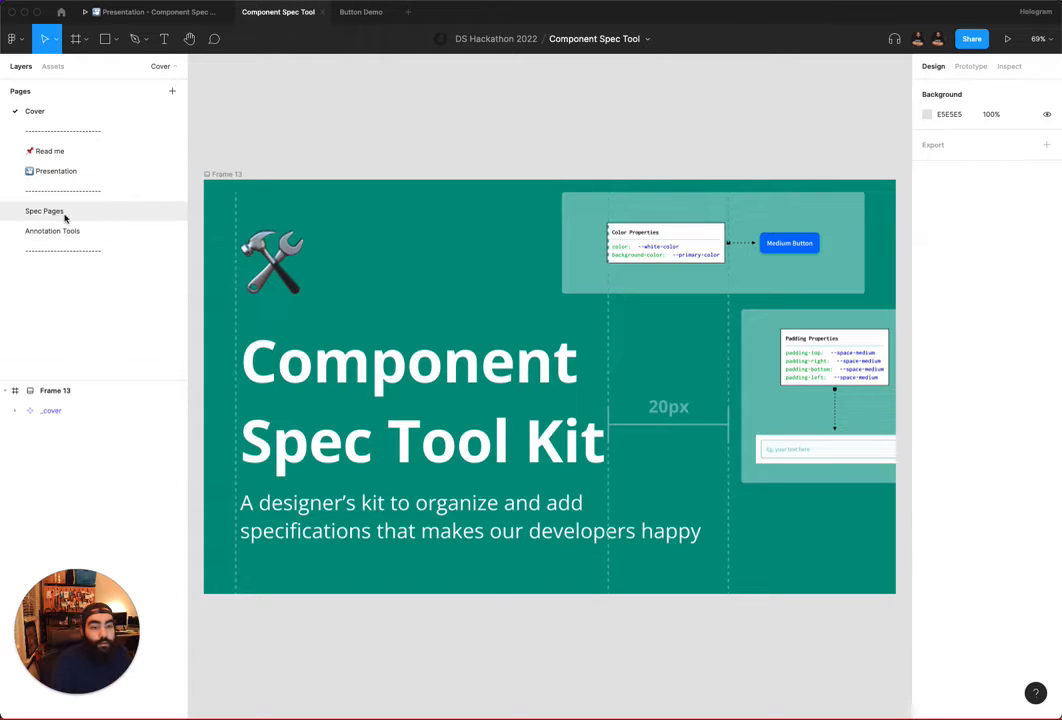
pyautogui.click(44, 212)
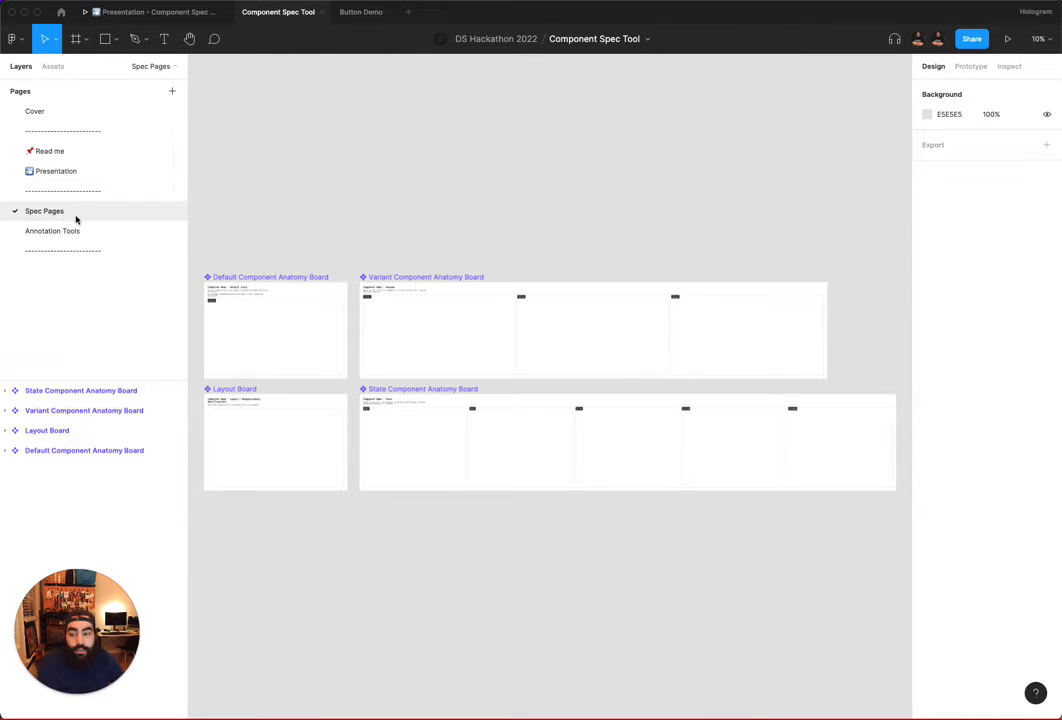
pyautogui.click(52, 232)
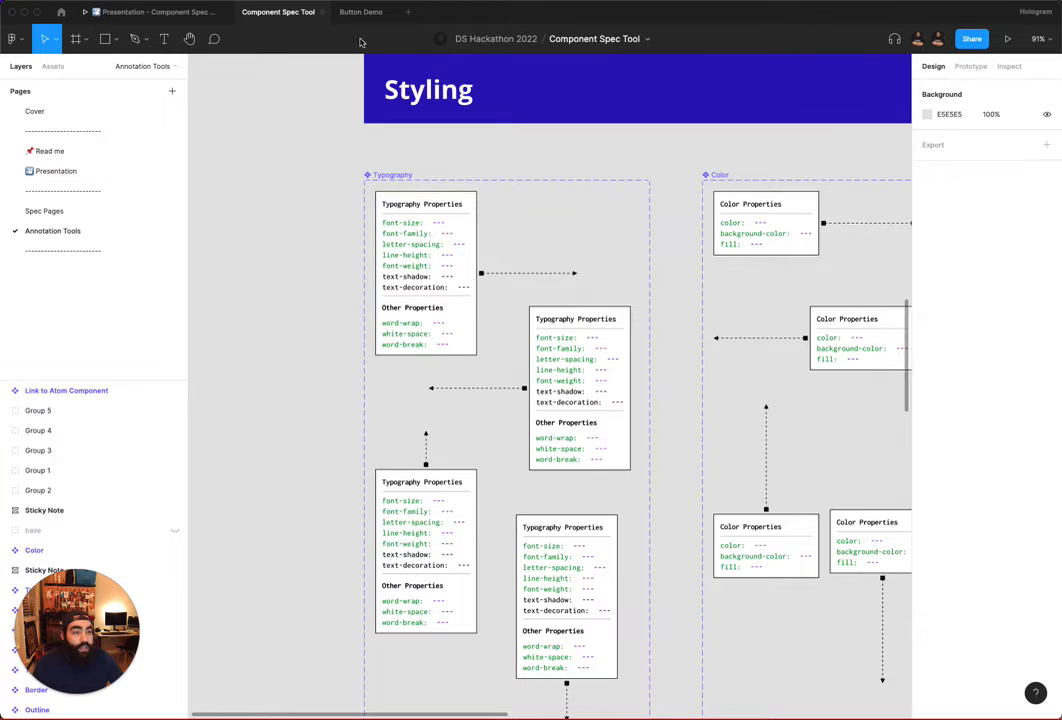
# Step: Switch to the Button Demo file and show its Spec page
pyautogui.click(360, 12)
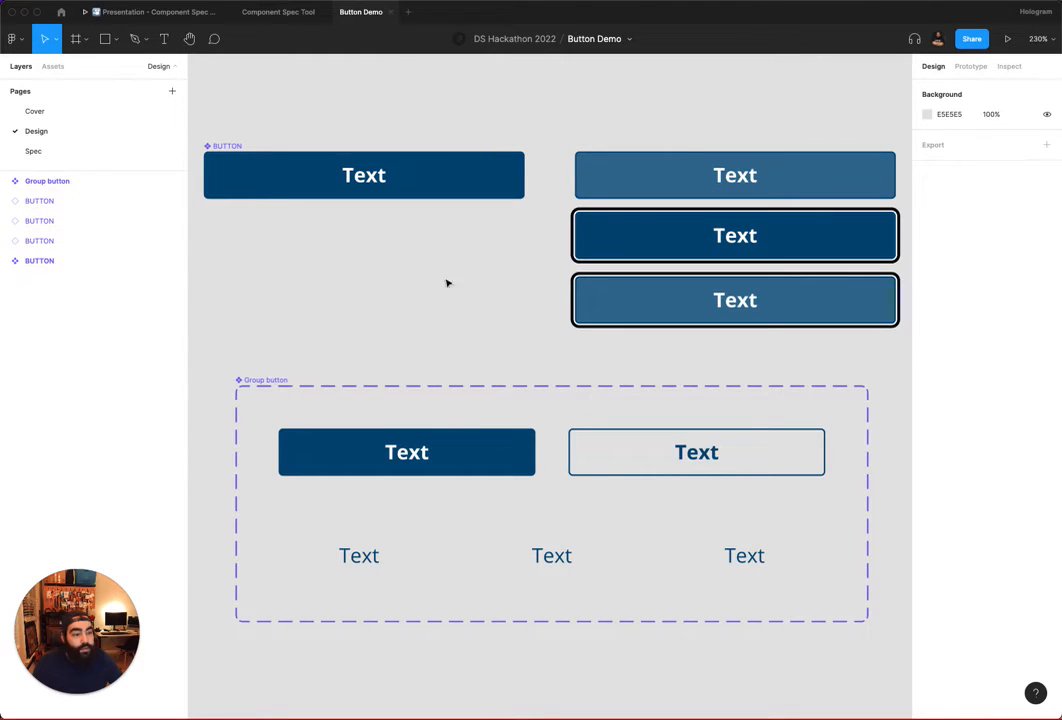
pyautogui.moveTo(402, 340)
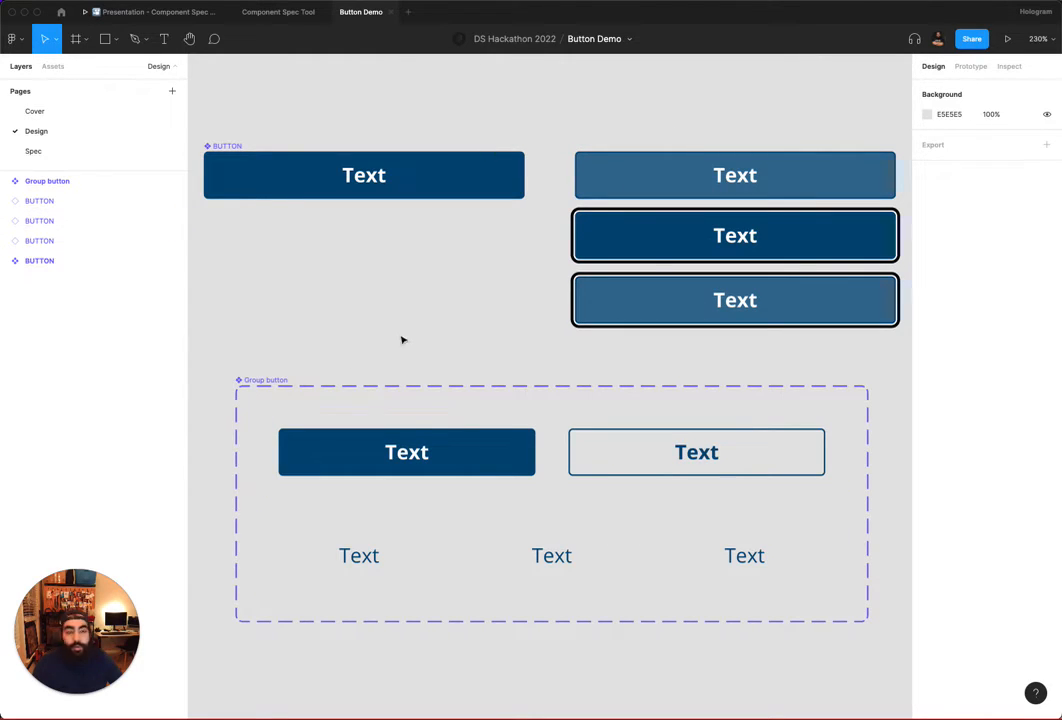
pyautogui.click(34, 152)
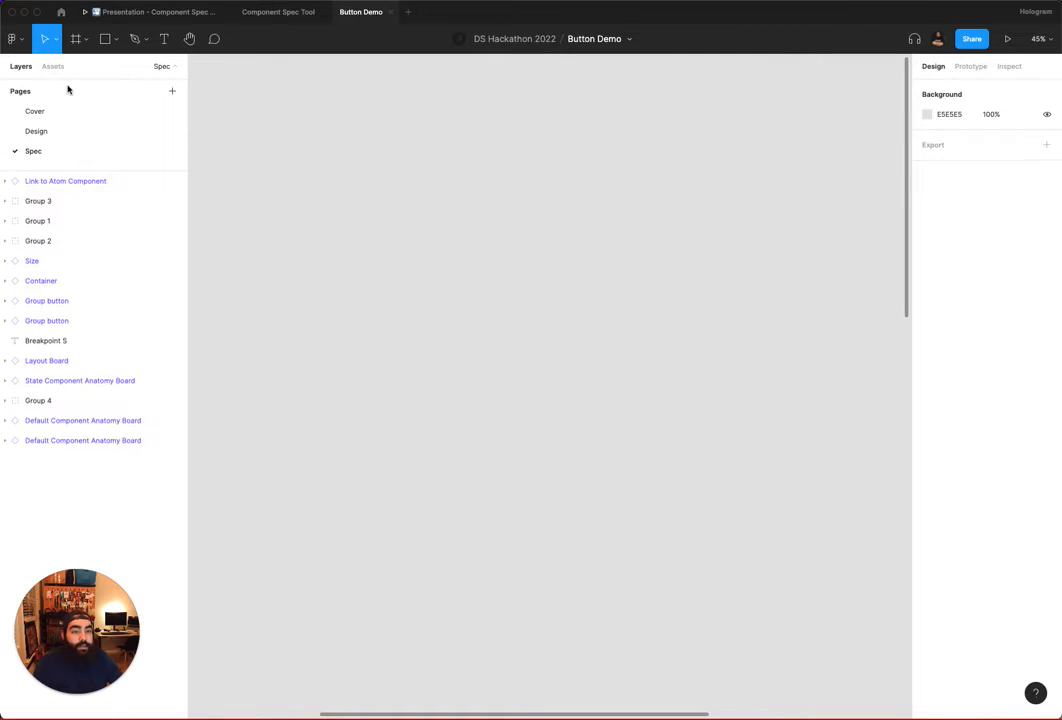
# Step: Browse the Component Spec Tool library assets to insert the Default Component Anatomy Board and annotations
pyautogui.click(52, 66)
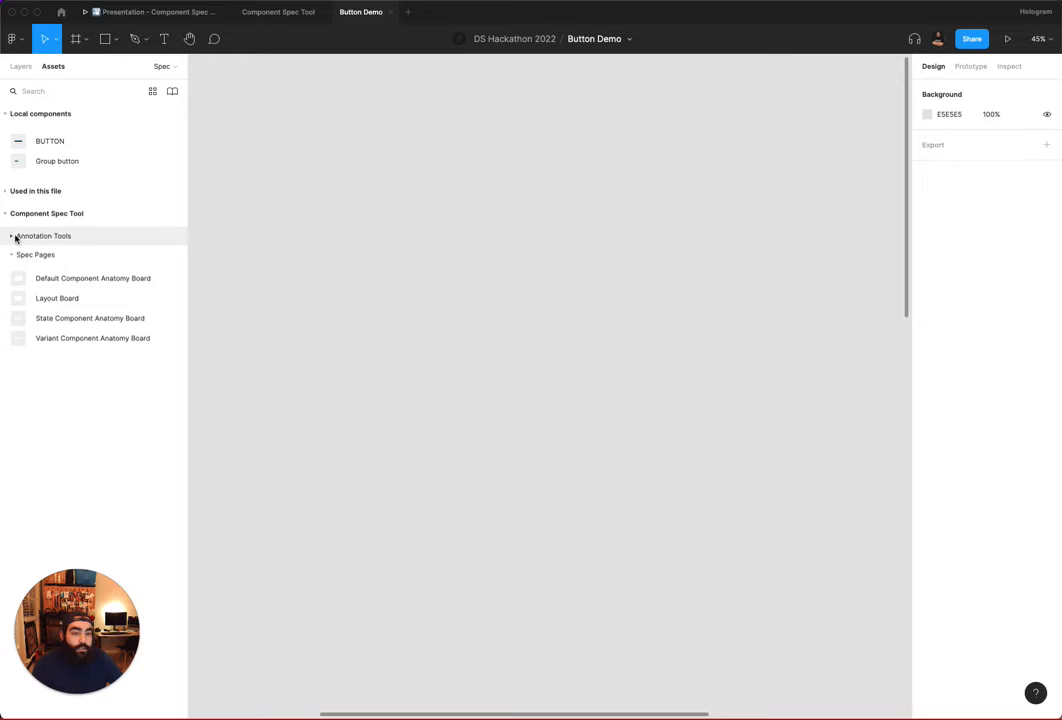
pyautogui.click(44, 236)
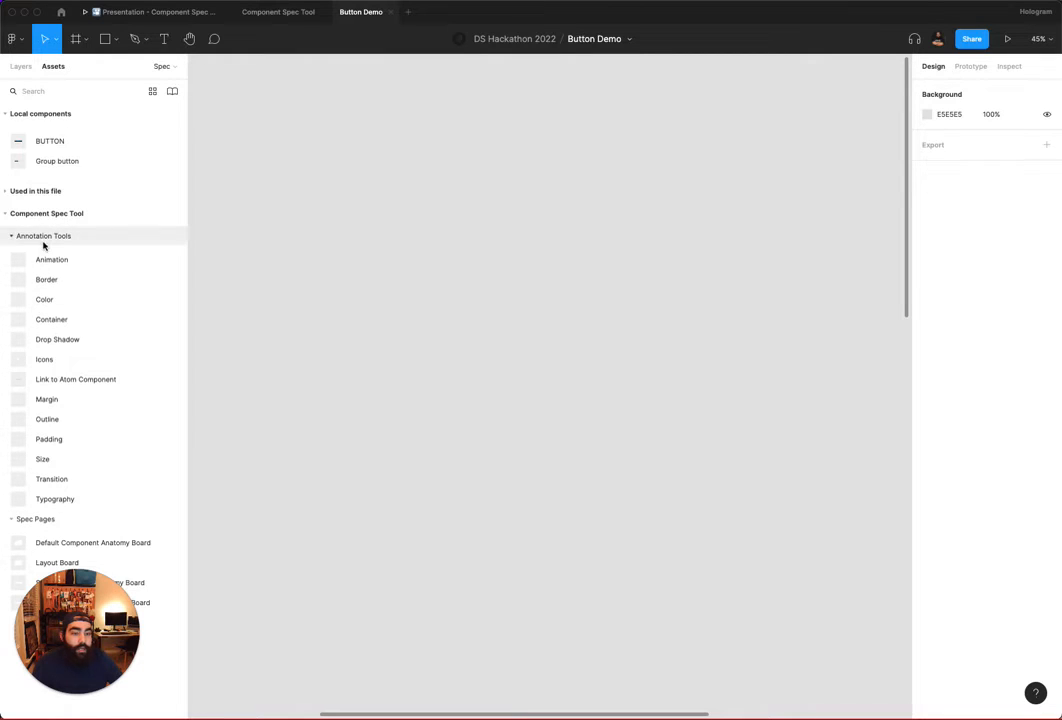
pyautogui.click(12, 236)
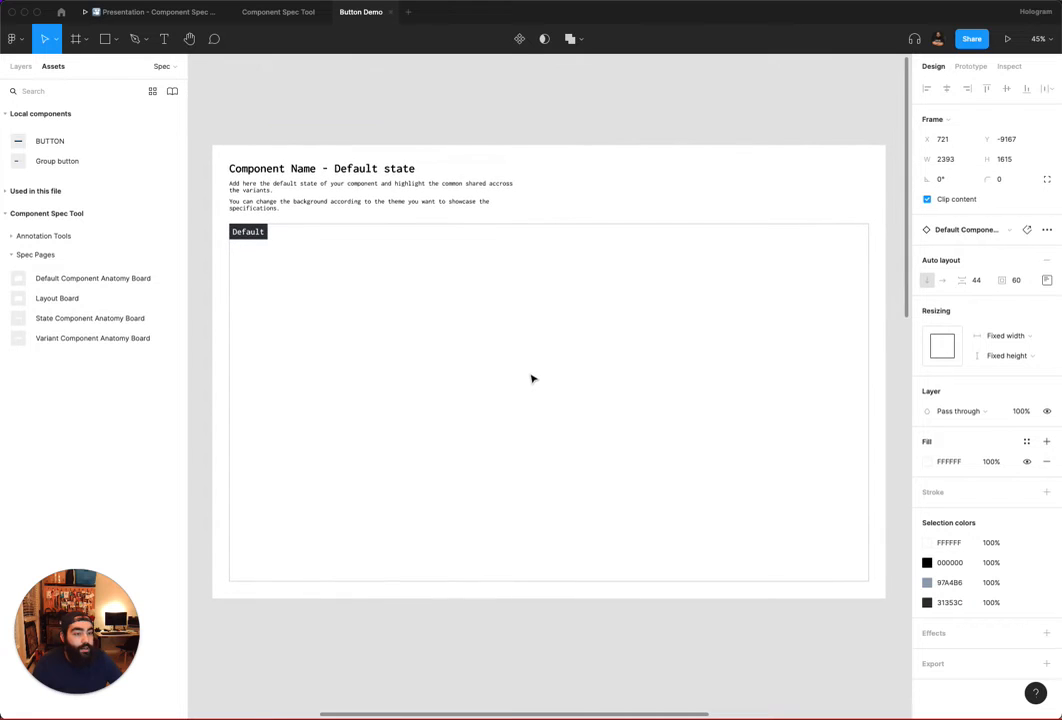
pyautogui.click(50, 140)
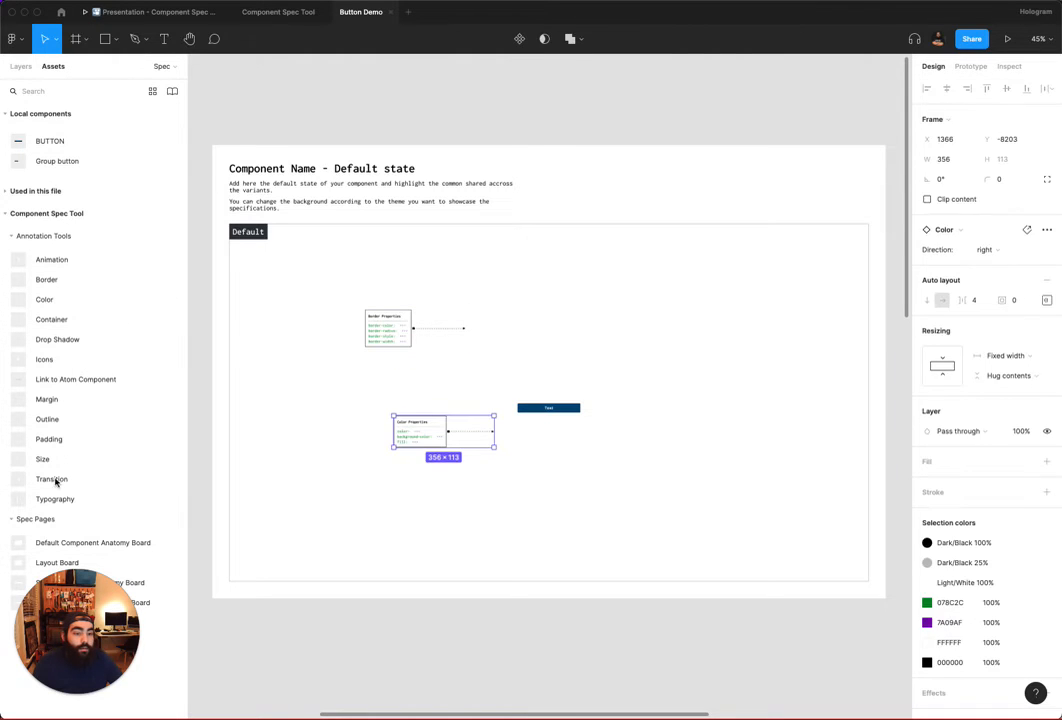
# Step: Select the Border card on the button and begin editing its border-color value
pyautogui.click(548, 408)
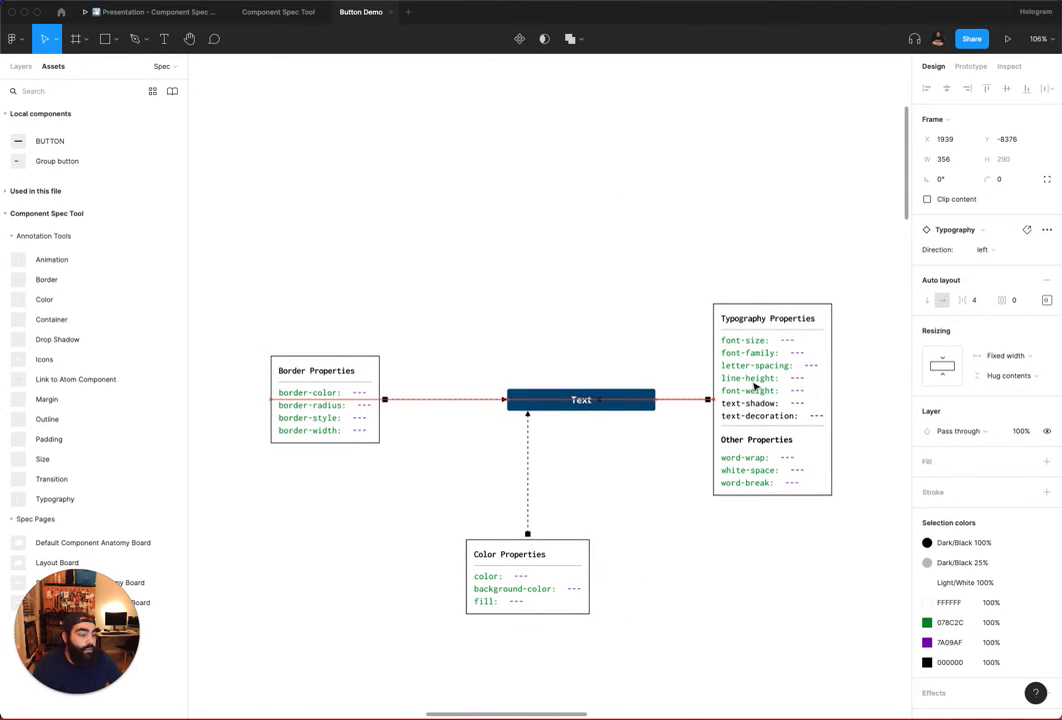
pyautogui.click(360, 392)
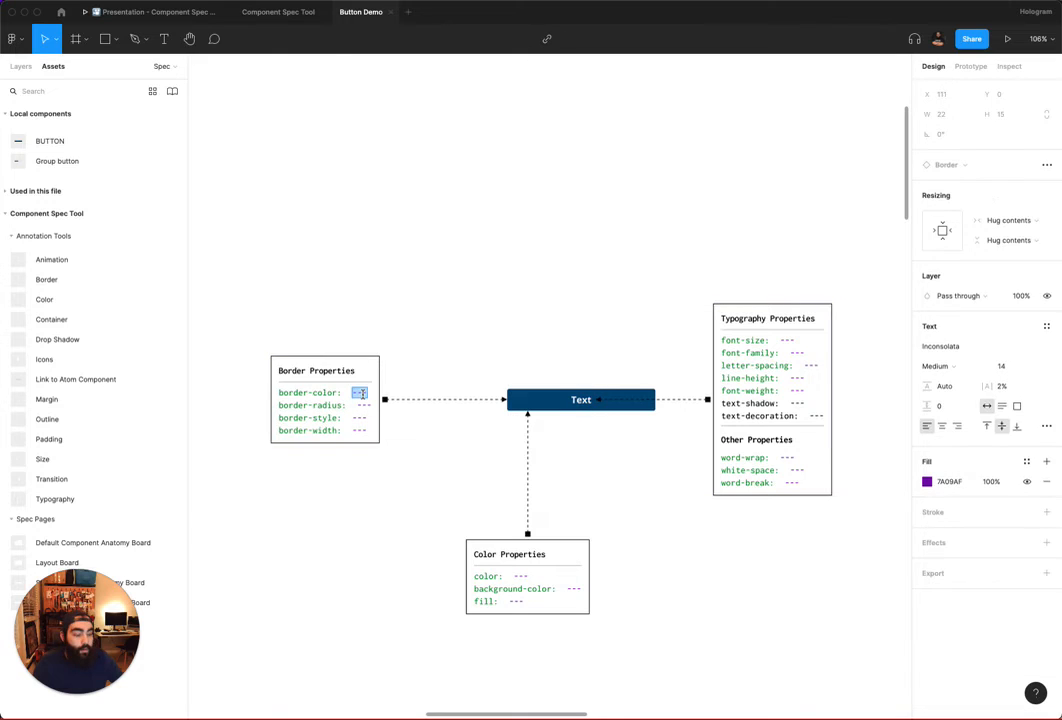